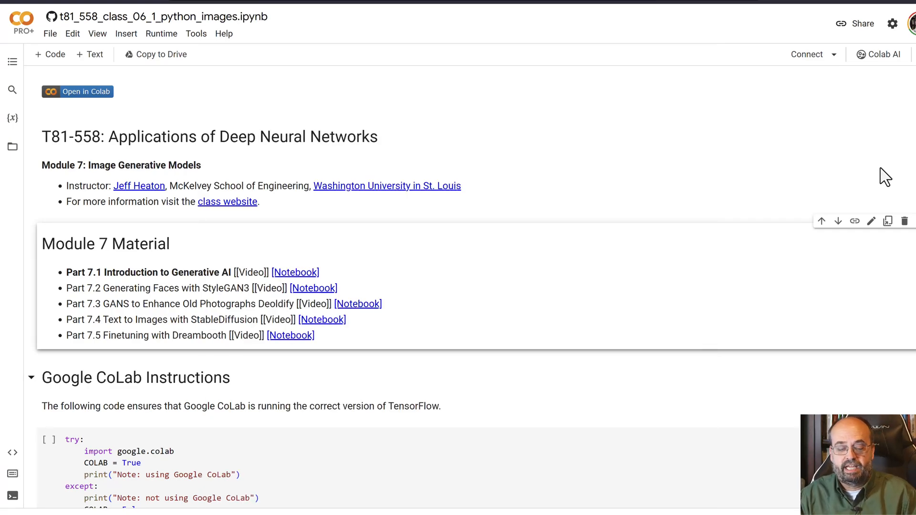
{"action": "mouse_move", "coordinate": [430, 161]}
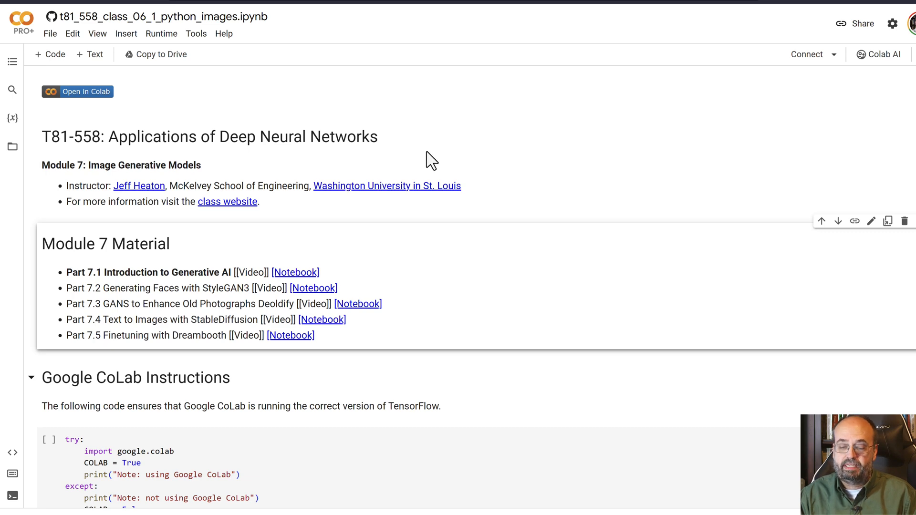
- Scroll past the Module 7 material list to the Figure 7.GAN-MNIST generated digits
{"action": "scroll", "scroll_direction": "down", "scroll_amount": 3}
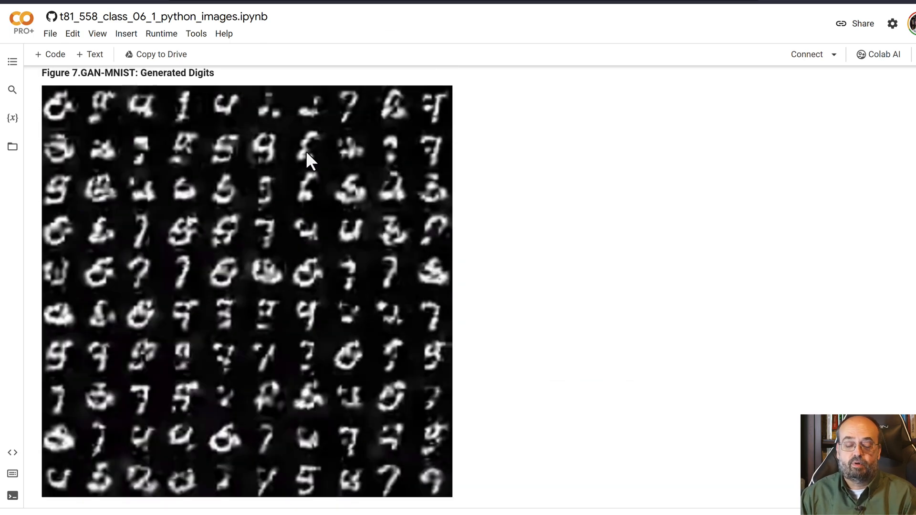
- Scroll past the digits to Figure 7.GAN-FACE and the StyleGAN paragraph below it
{"action": "scroll", "scroll_direction": "down", "scroll_amount": 3}
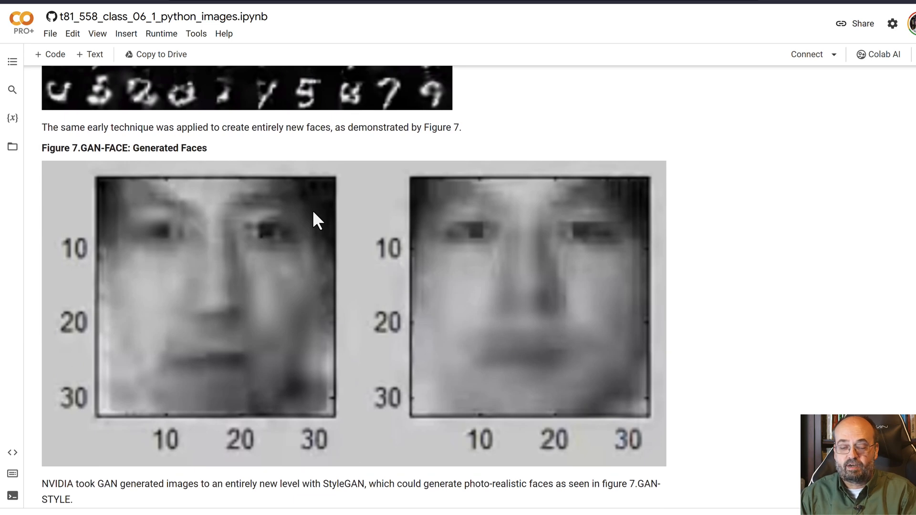
{"action": "mouse_move", "coordinate": [360, 319]}
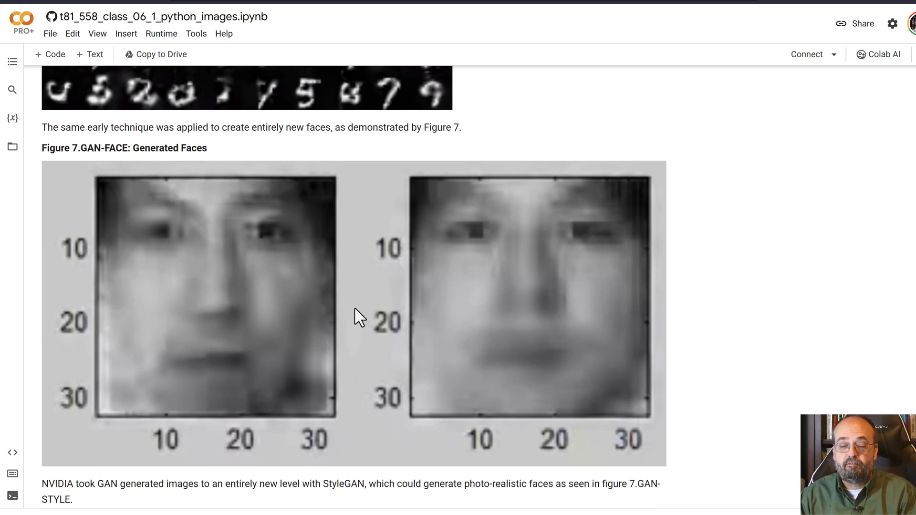
{"action": "mouse_move", "coordinate": [535, 327]}
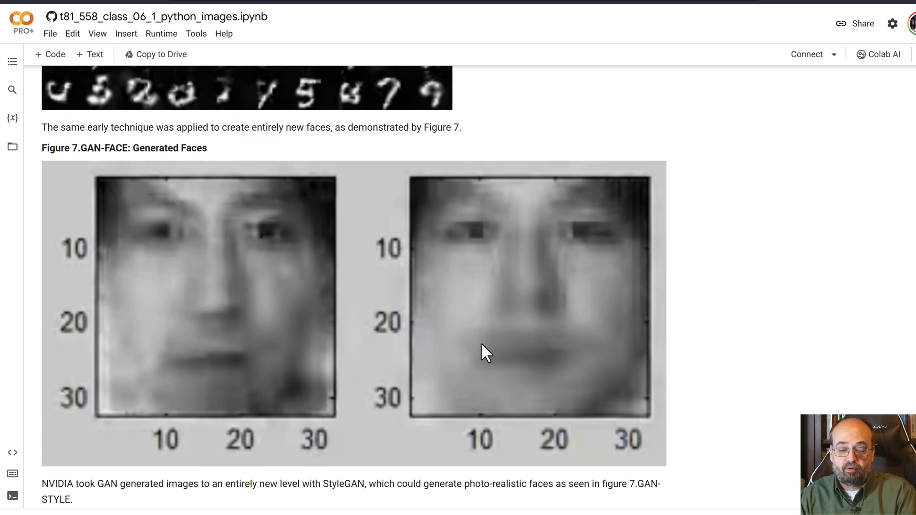
{"action": "scroll", "scroll_direction": "down", "scroll_amount": 3}
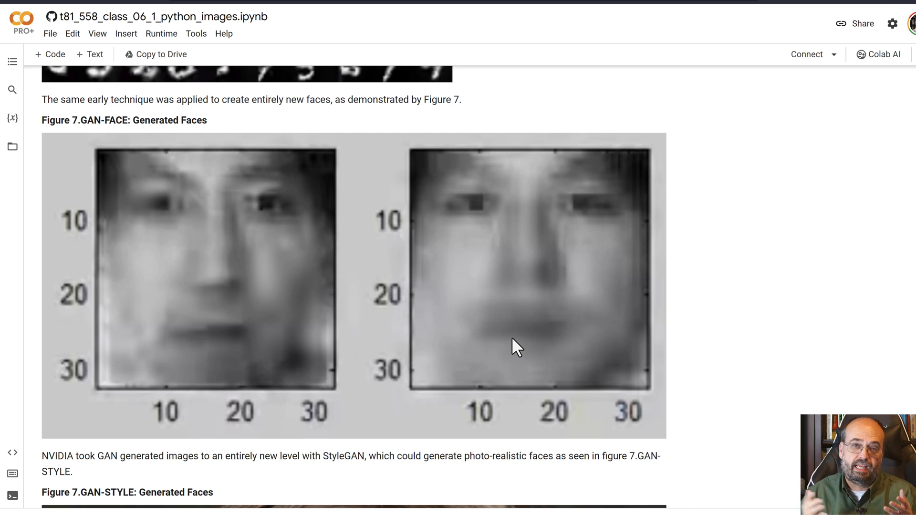
{"action": "scroll", "scroll_direction": "down", "scroll_amount": 3}
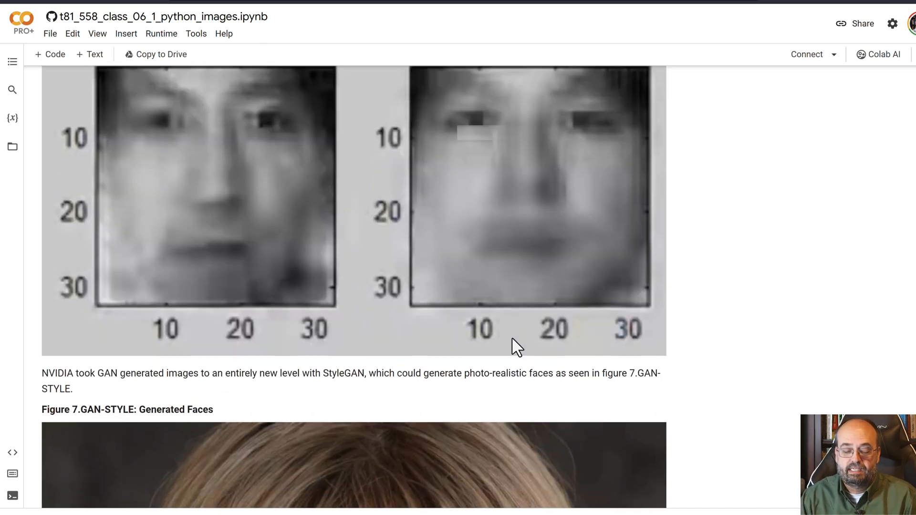
- Scroll past the StyleGAN faces to Figure 7.GAN-STYLE: Same Person in Stable Diffusion
{"action": "scroll", "scroll_direction": "down", "scroll_amount": 3}
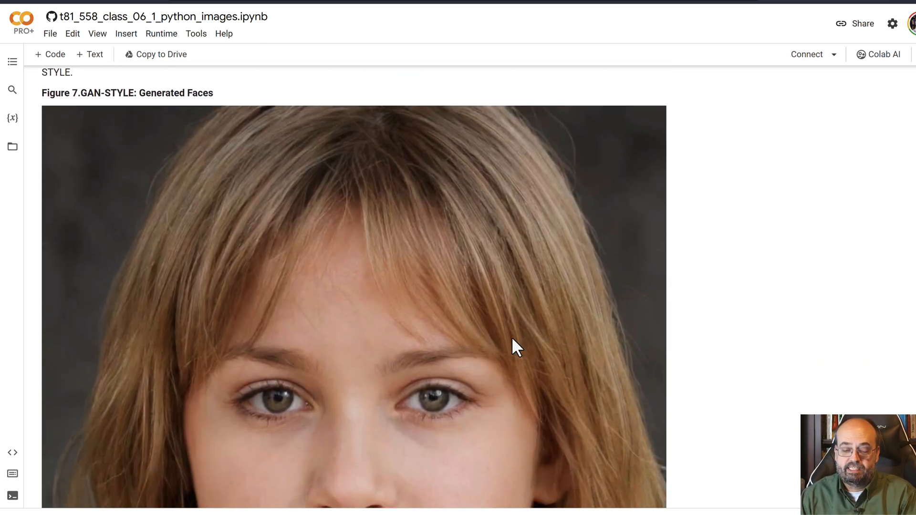
{"action": "scroll", "scroll_direction": "down", "scroll_amount": 3}
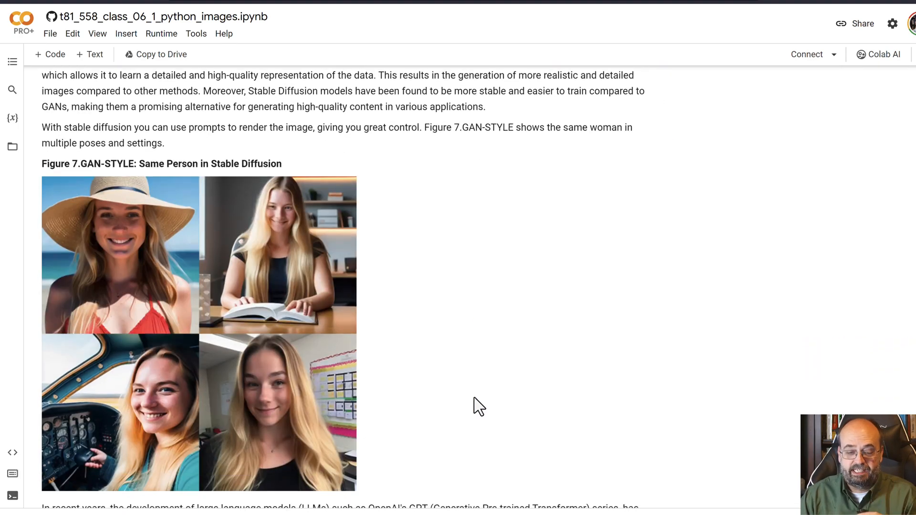
- Scroll past the large language models and challenges paragraphs to the Module 7 Assignment link
{"action": "scroll", "scroll_direction": "down", "scroll_amount": 3}
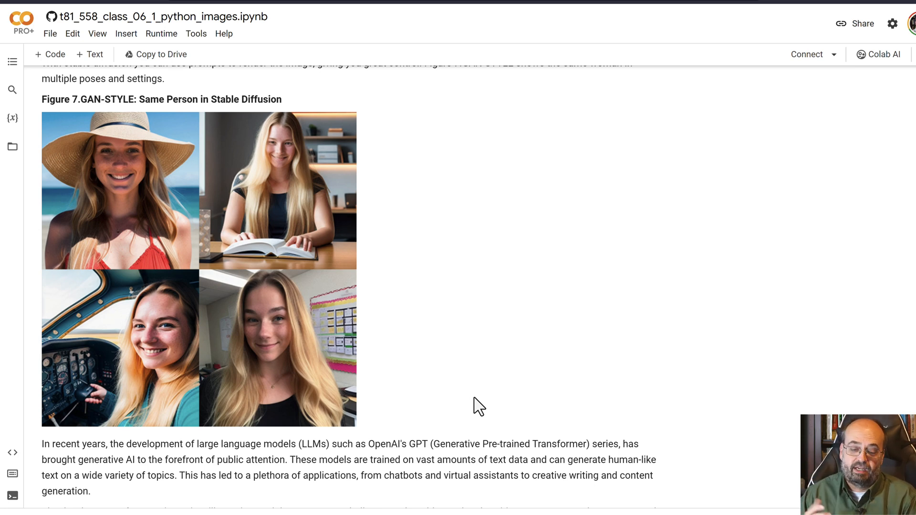
{"action": "mouse_move", "coordinate": [513, 424]}
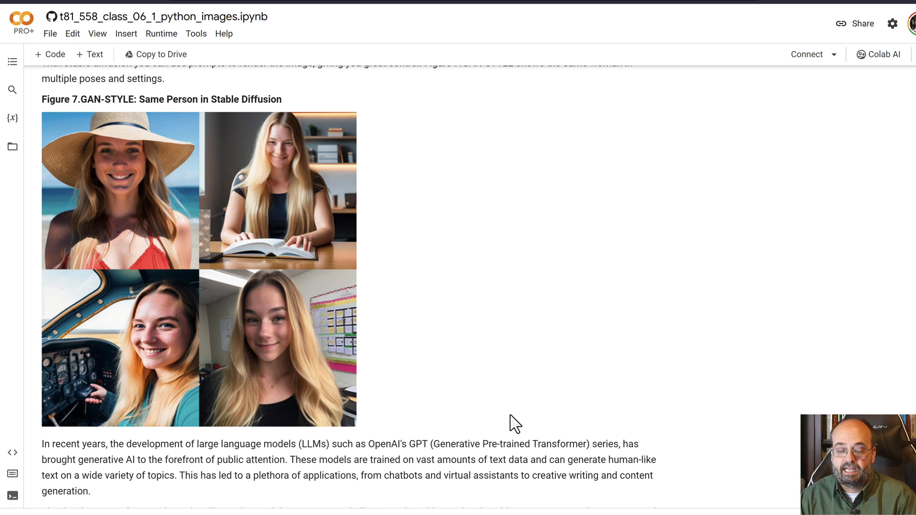
{"action": "mouse_move", "coordinate": [576, 397]}
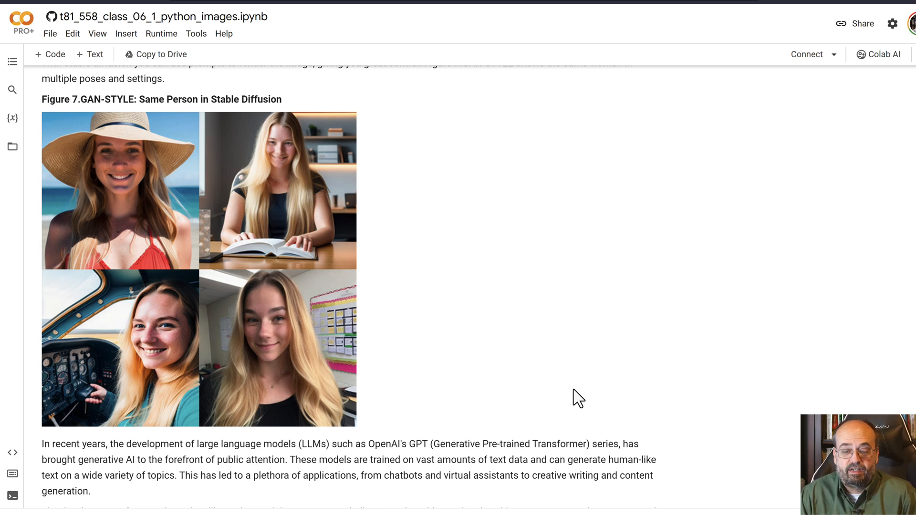
{"action": "left_click", "coordinate": [153, 207]}
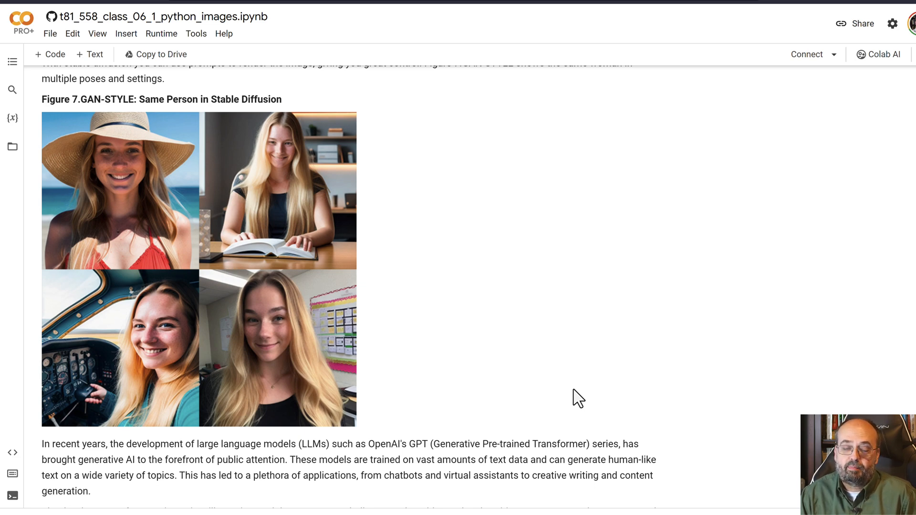
{"action": "scroll", "scroll_direction": "down", "scroll_amount": 3}
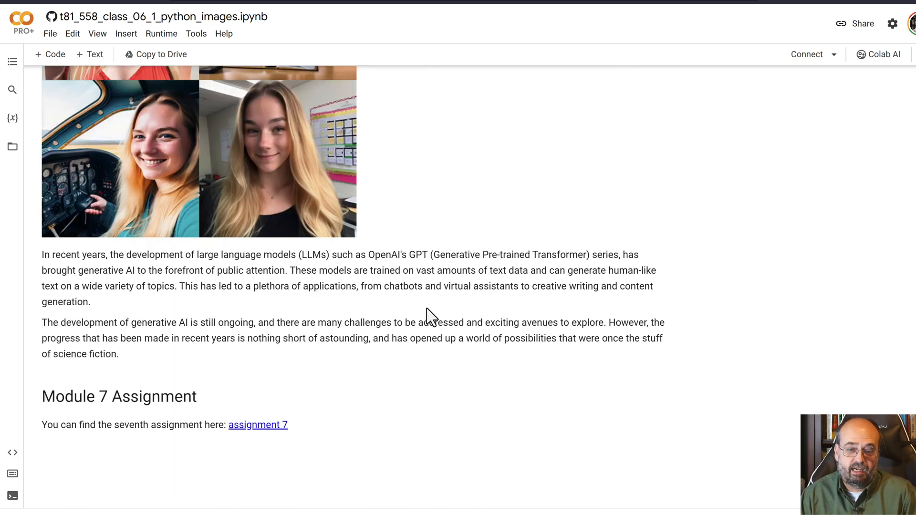